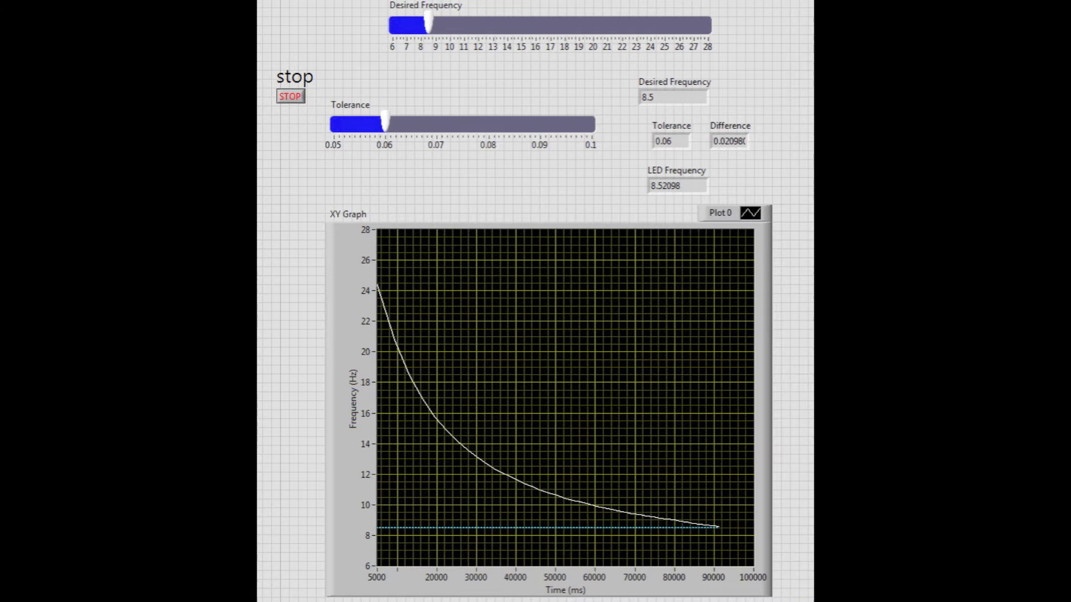
Switch to the block diagram that builds the elapsed-time and frequency arrays for the XY Graph
key(ctrl+e)
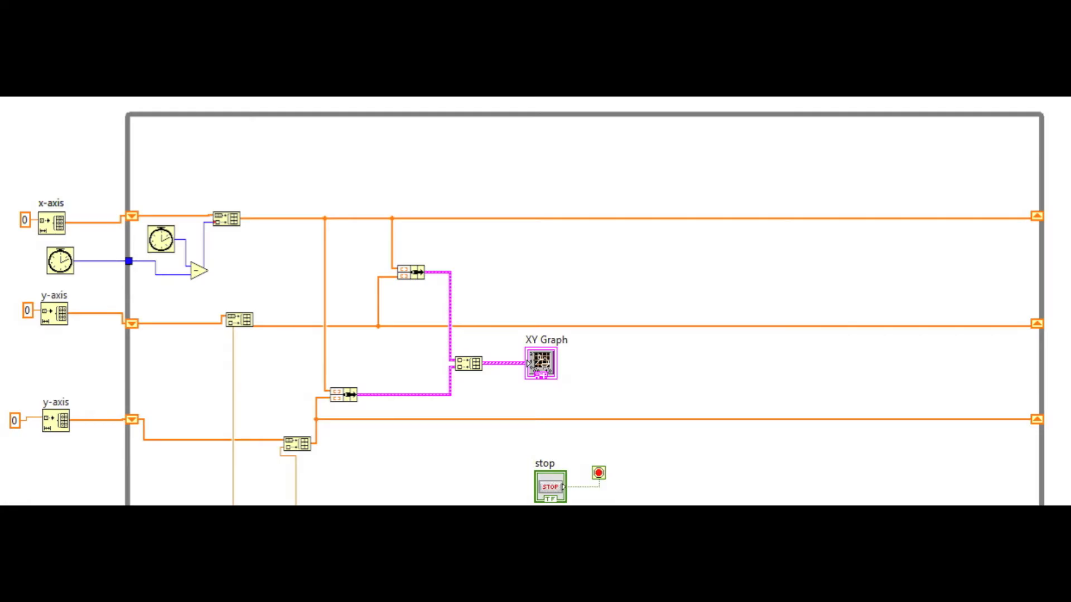